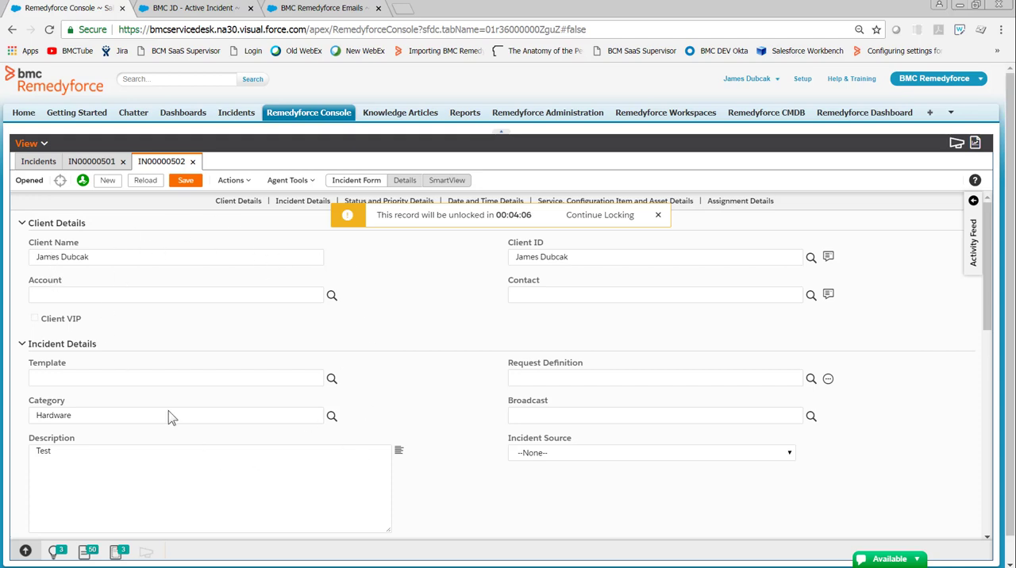
mouse_move(439, 315)
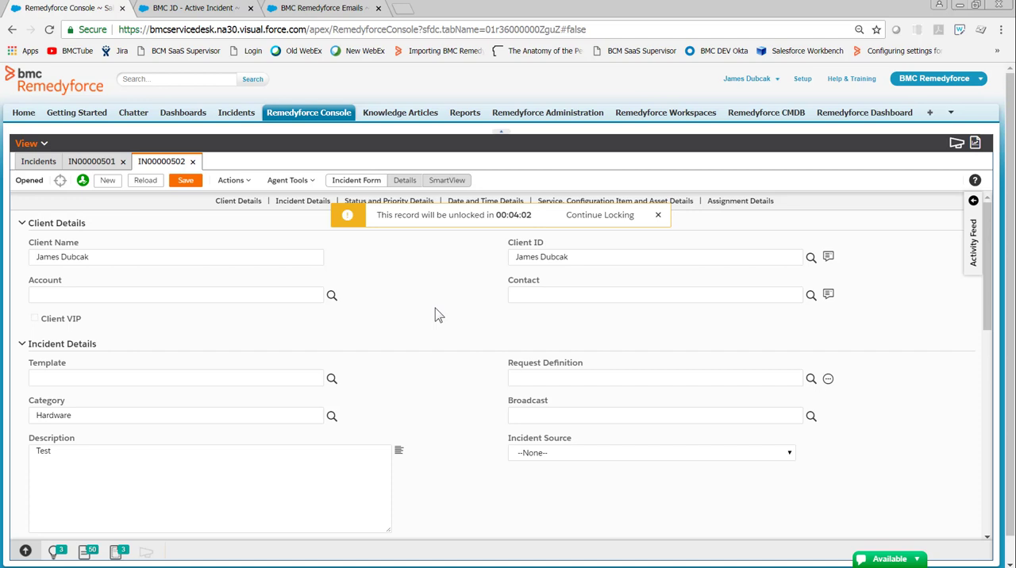
mouse_move(456, 404)
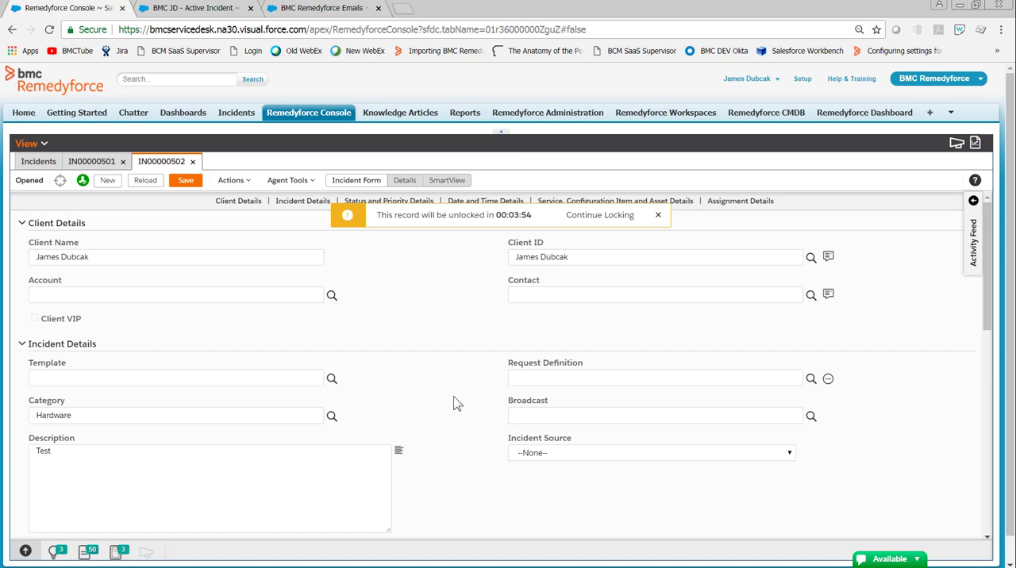
mouse_move(195, 8)
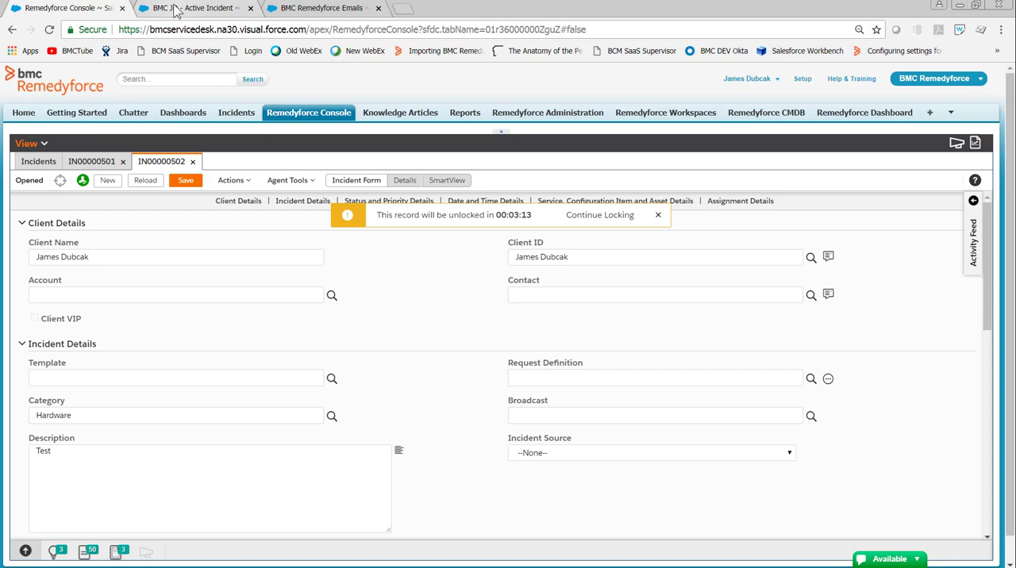
Step: From Workflow Rules, reach the email alert on 'Notify the client when an incident is created'
left_click(190, 8)
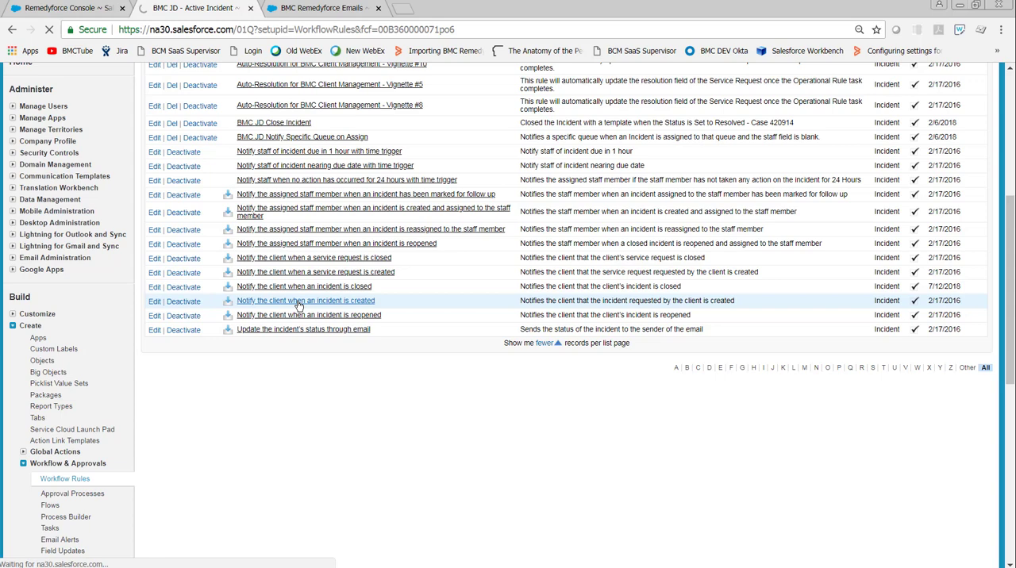
left_click(305, 300)
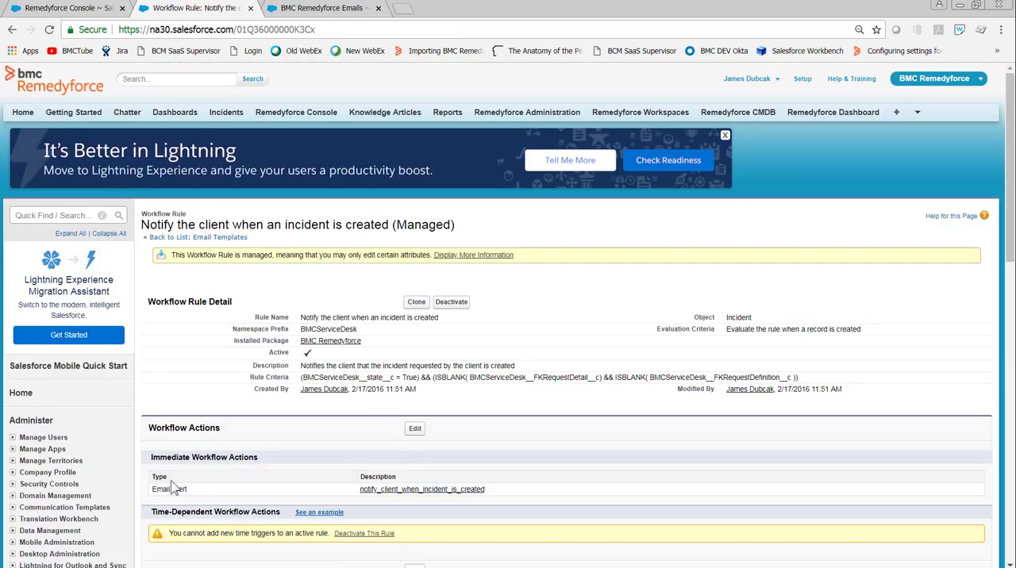
mouse_move(421, 489)
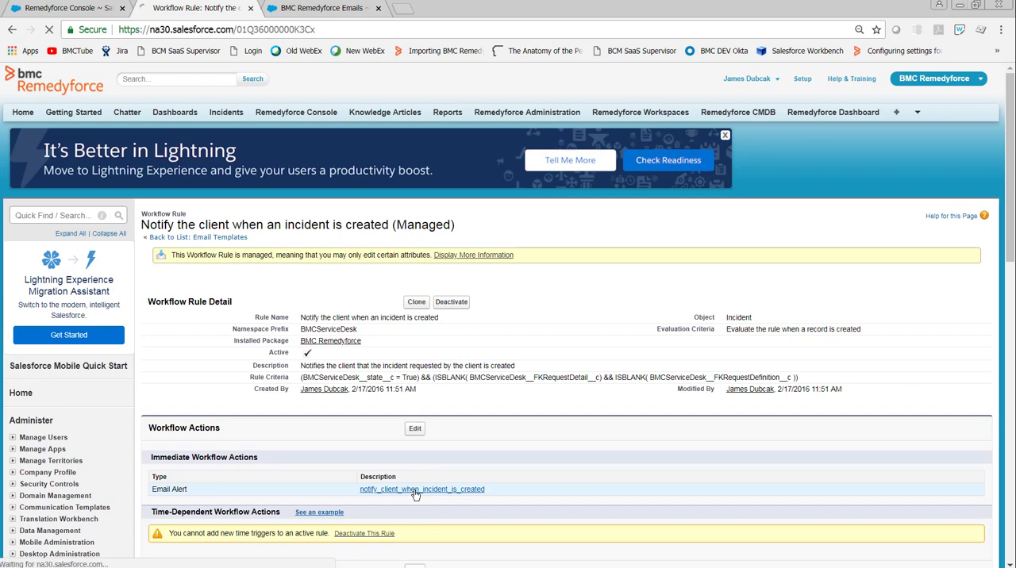
left_click(421, 489)
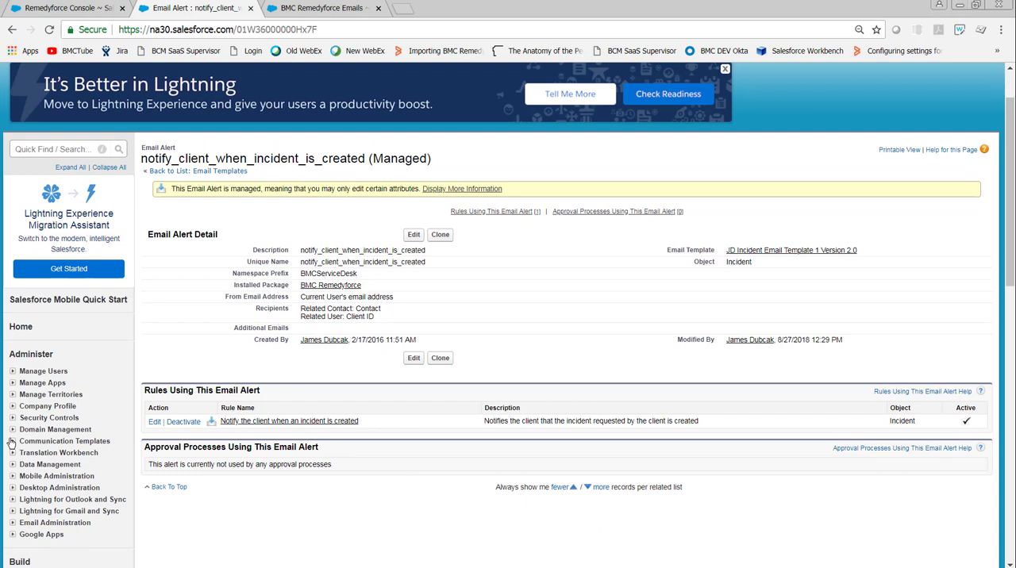
Step: Locate JD Incident Email Template 1 Version 2.0 under Classic Email Templates and begin editing its HTML version
left_click(64, 441)
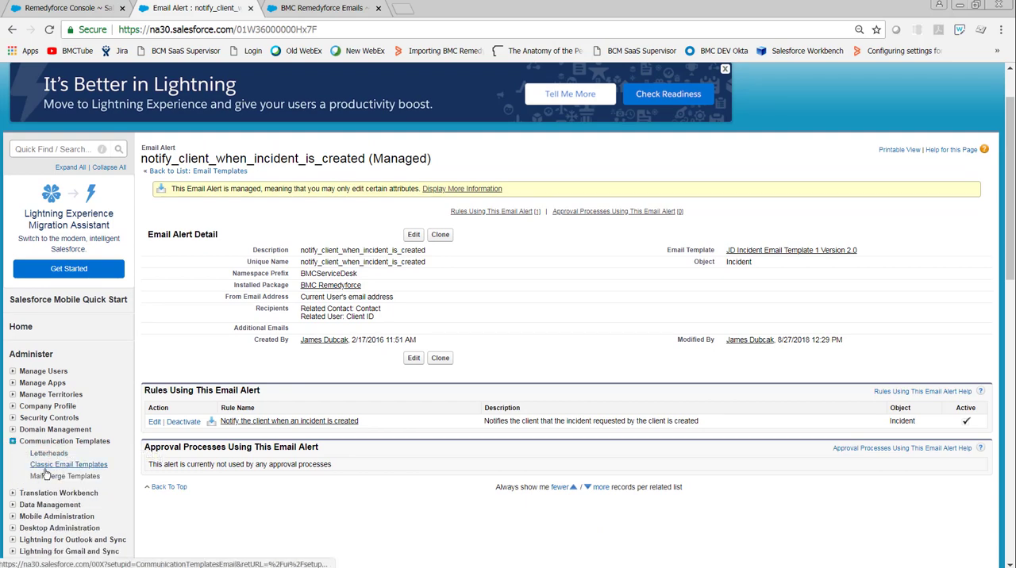
left_click(68, 465)
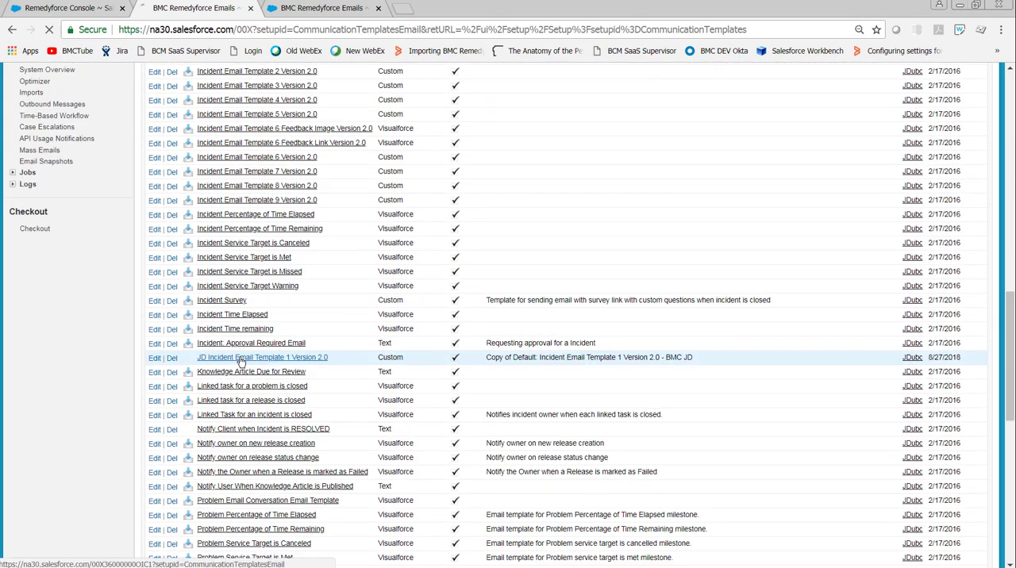
left_click(261, 357)
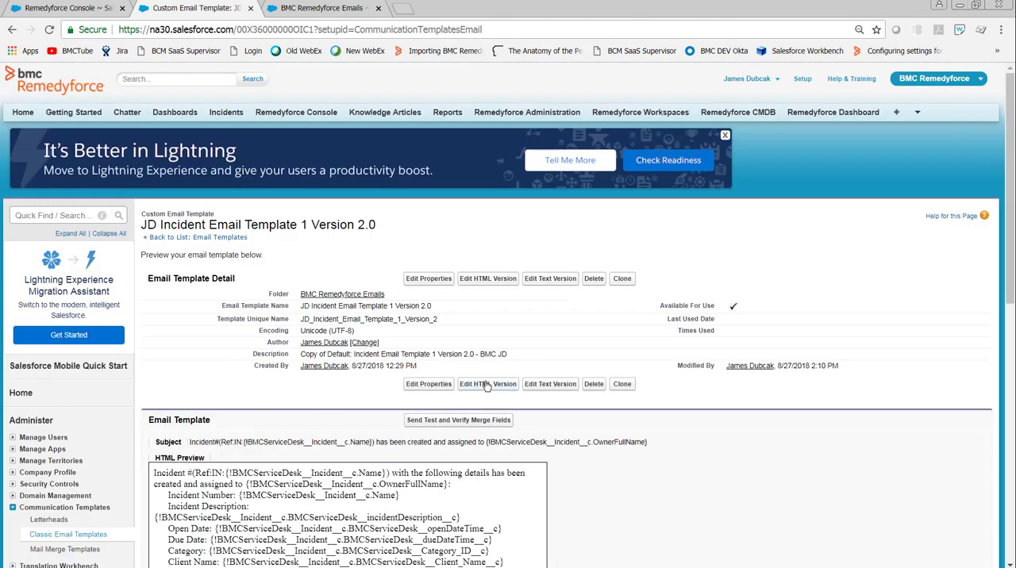
left_click(487, 383)
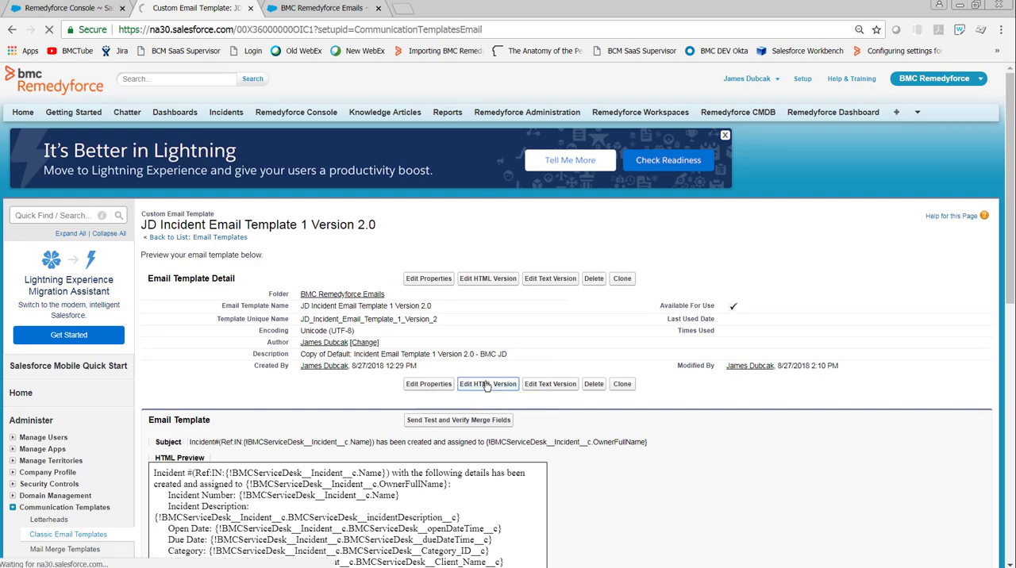
Step: Edit the HTML body links: No Domain instance na14 changed to na30, Domain Link and my.salesforce.com My Domain lines adjusted
left_click(488, 383)
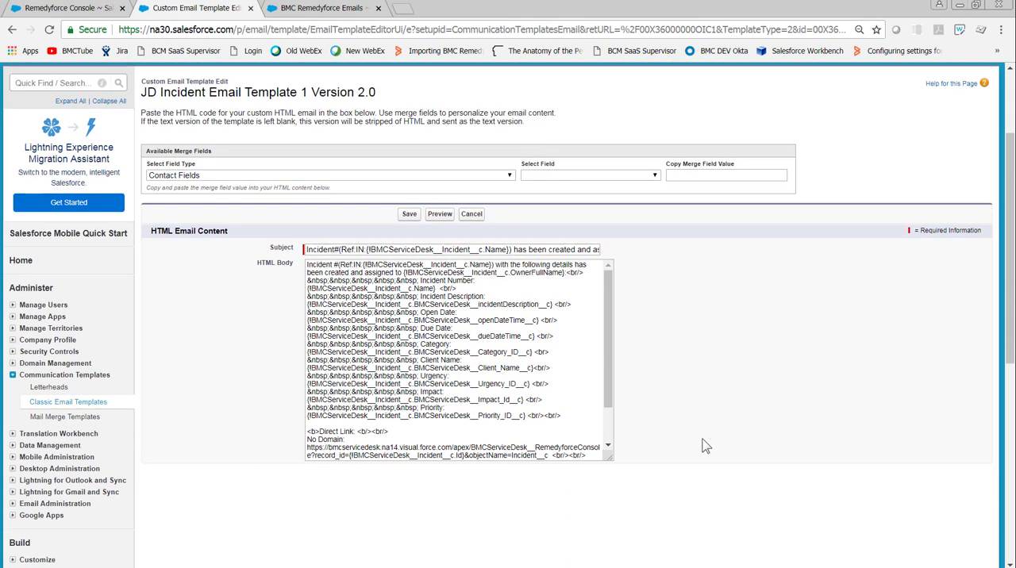
scroll("down", 3)
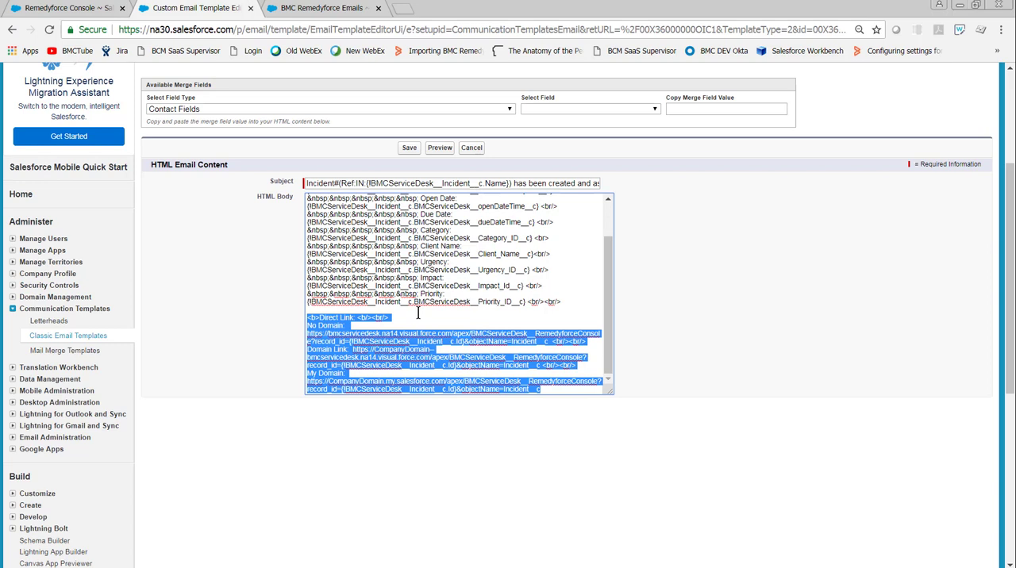
left_click(403, 316)
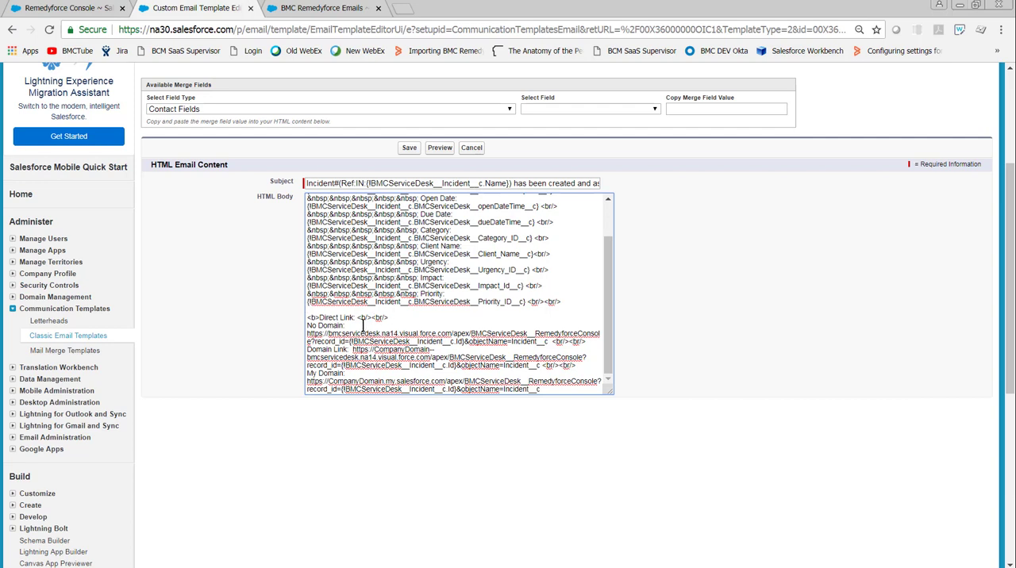
mouse_move(570, 351)
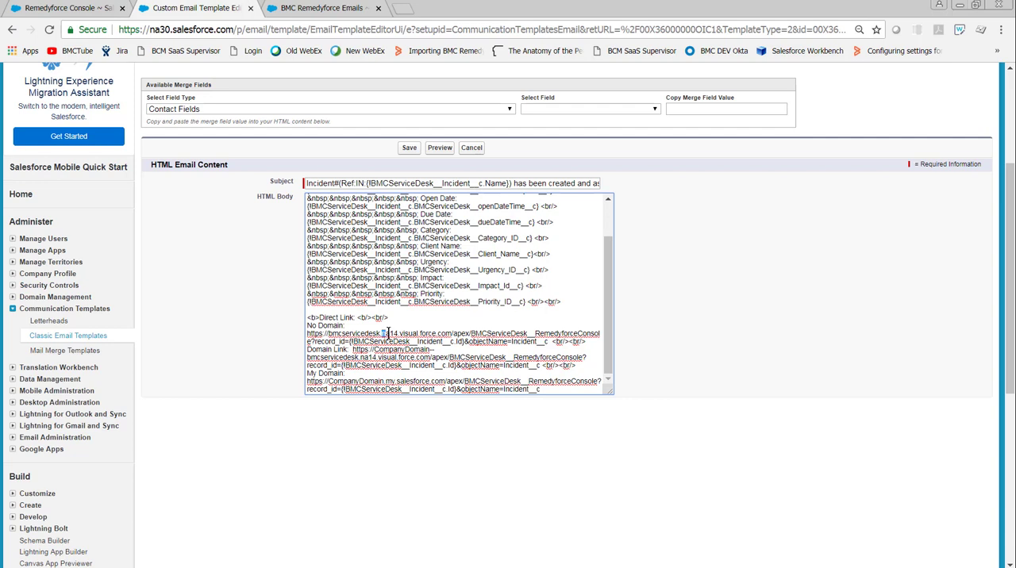
double_click(389, 334)
type("30")
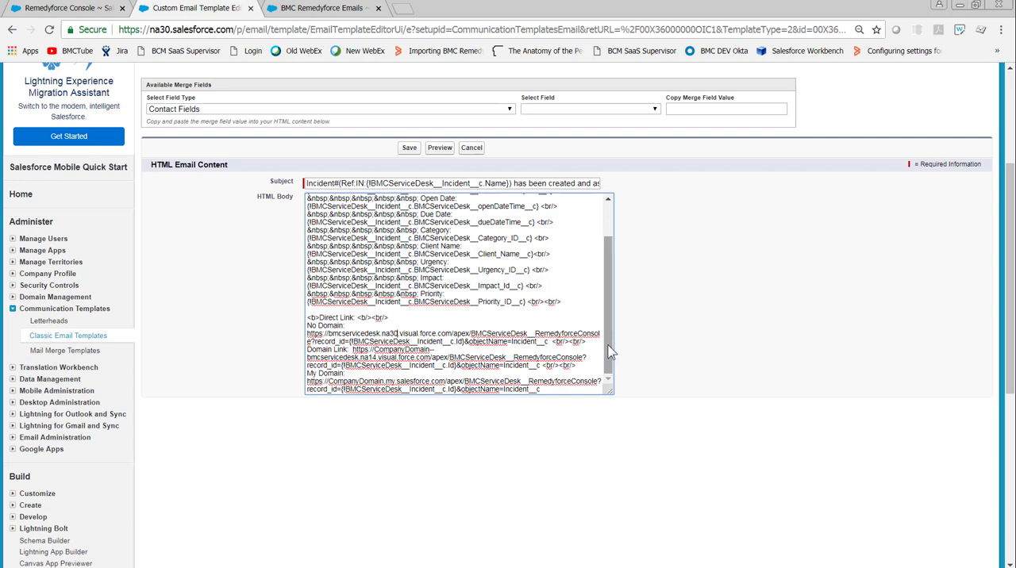
left_click_drag(357, 318, 548, 342)
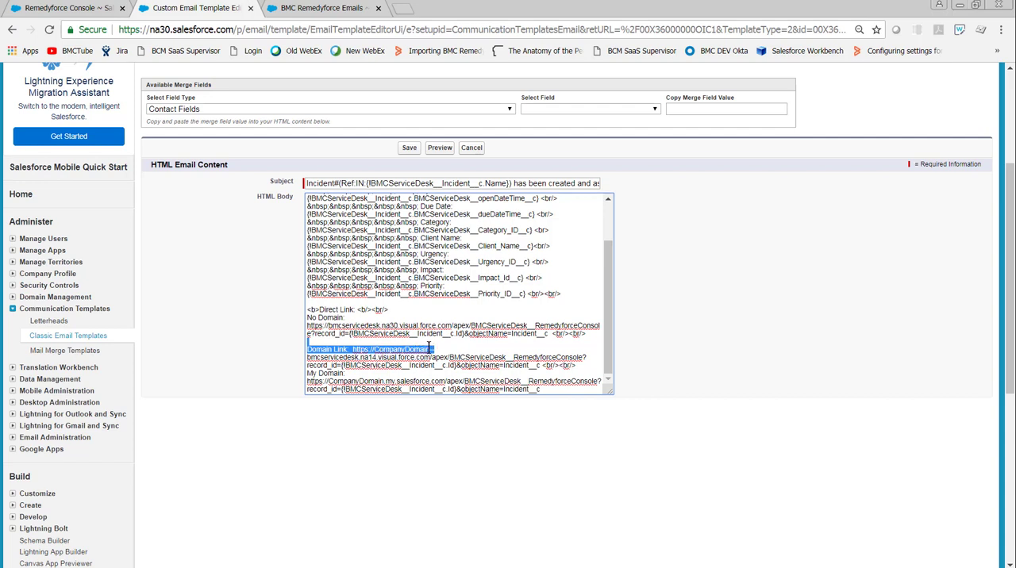
mouse_move(522, 353)
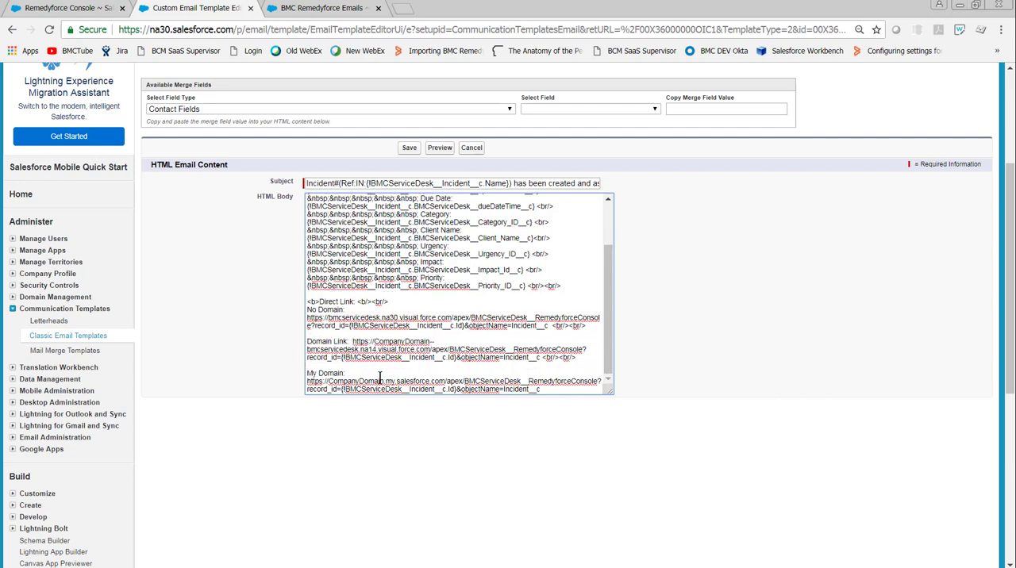
double_click(413, 381)
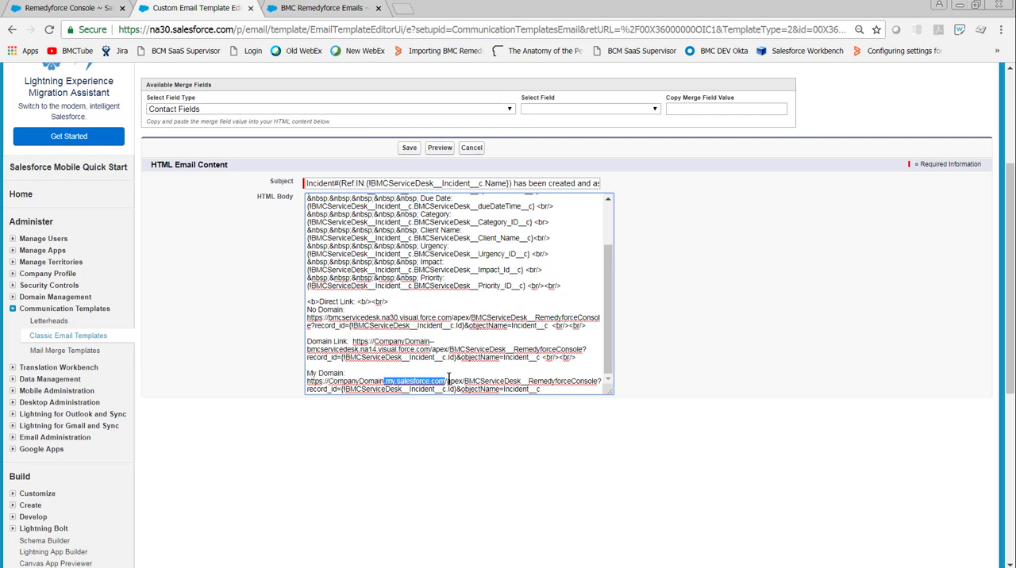
mouse_move(737, 292)
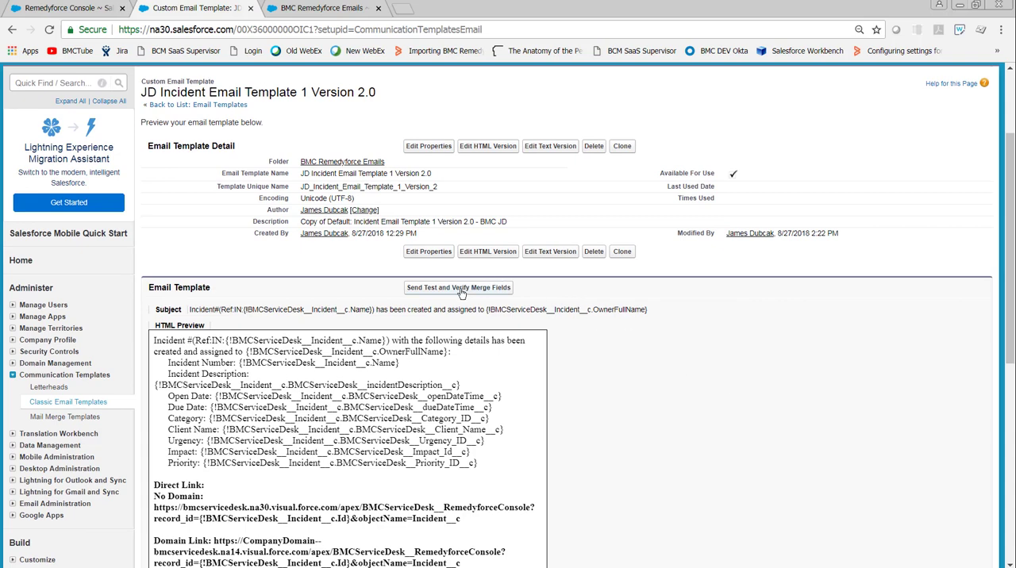
Step: Run Send Test and Verify Merge Fields with a User recipient and Incident 00000502 as related record
left_click(458, 287)
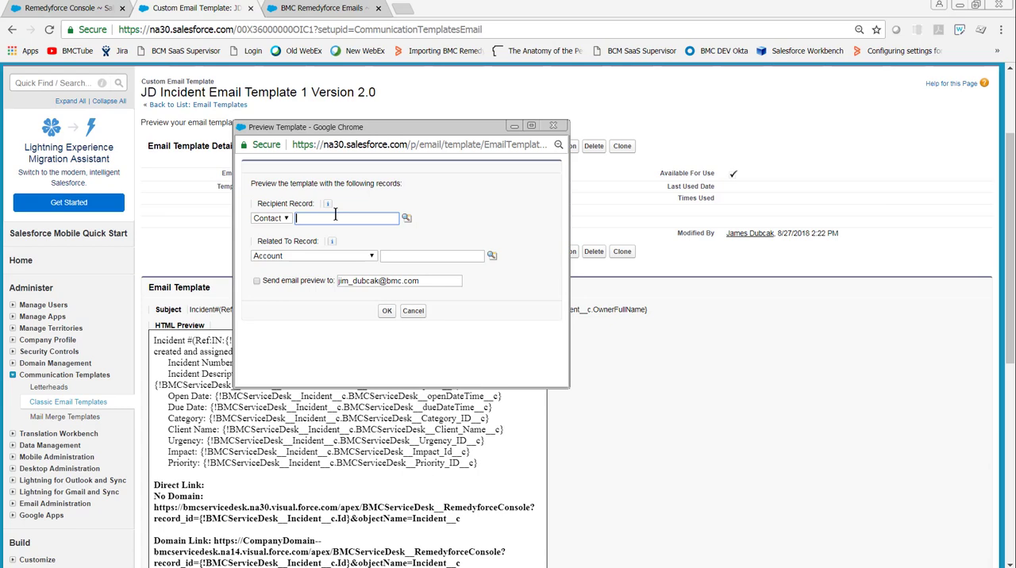
left_click(271, 217)
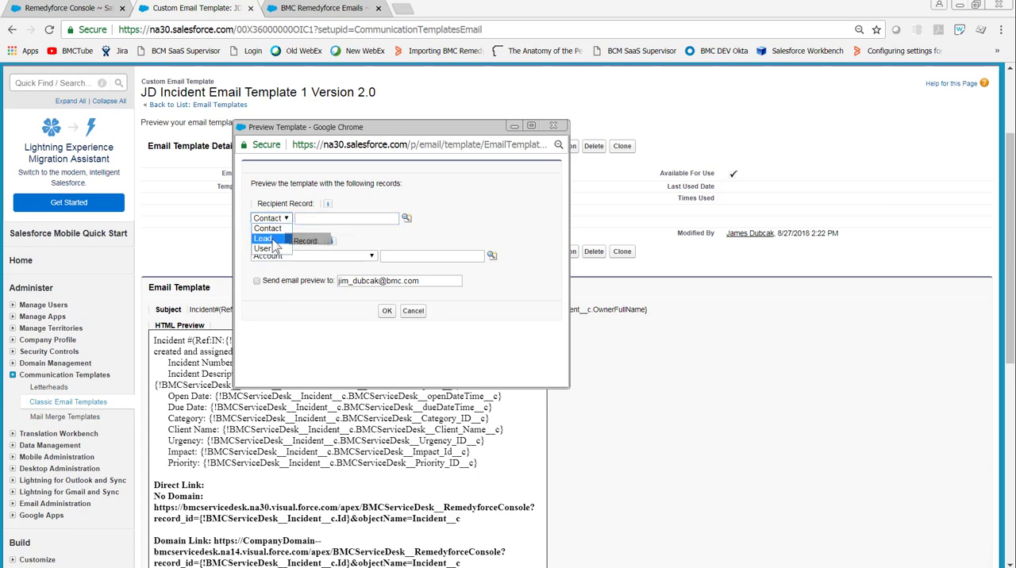
left_click(263, 248)
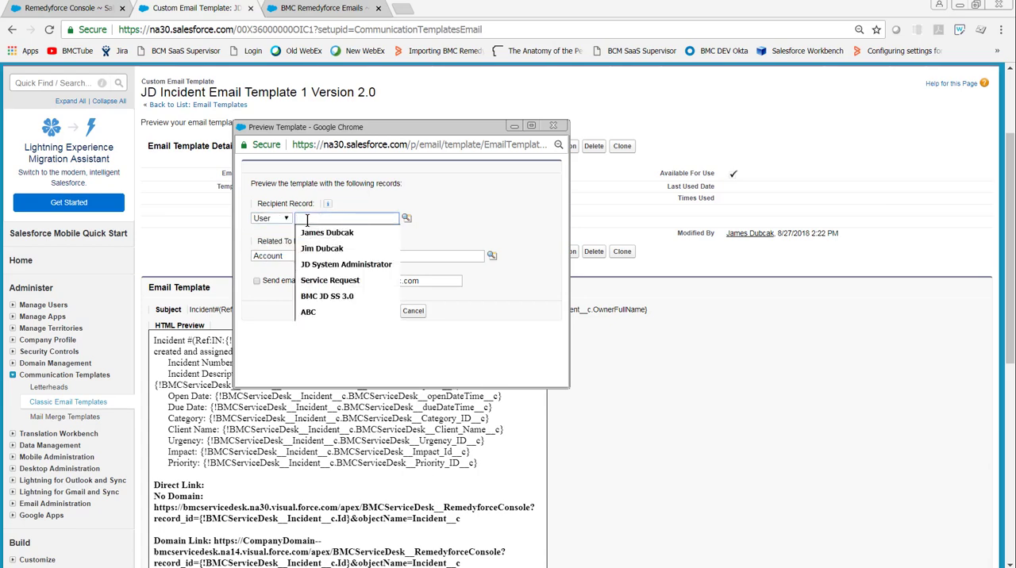
left_click(327, 232)
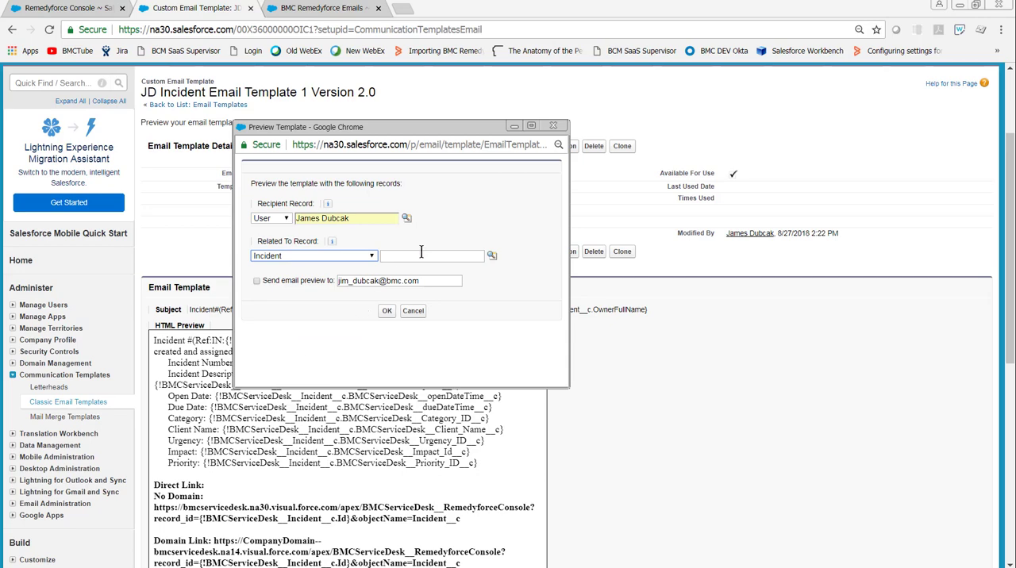
type("00000502")
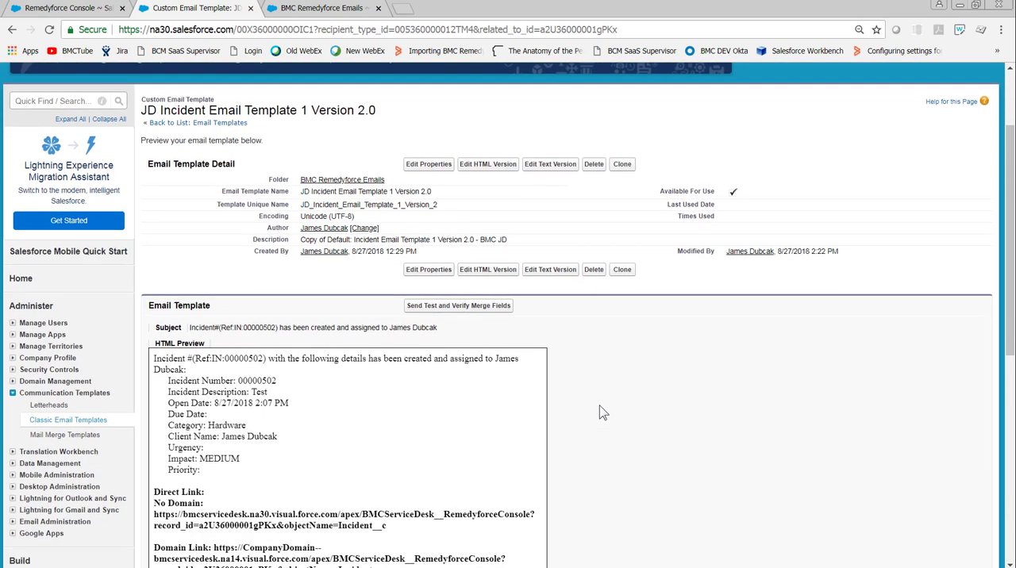
scroll("down", 3)
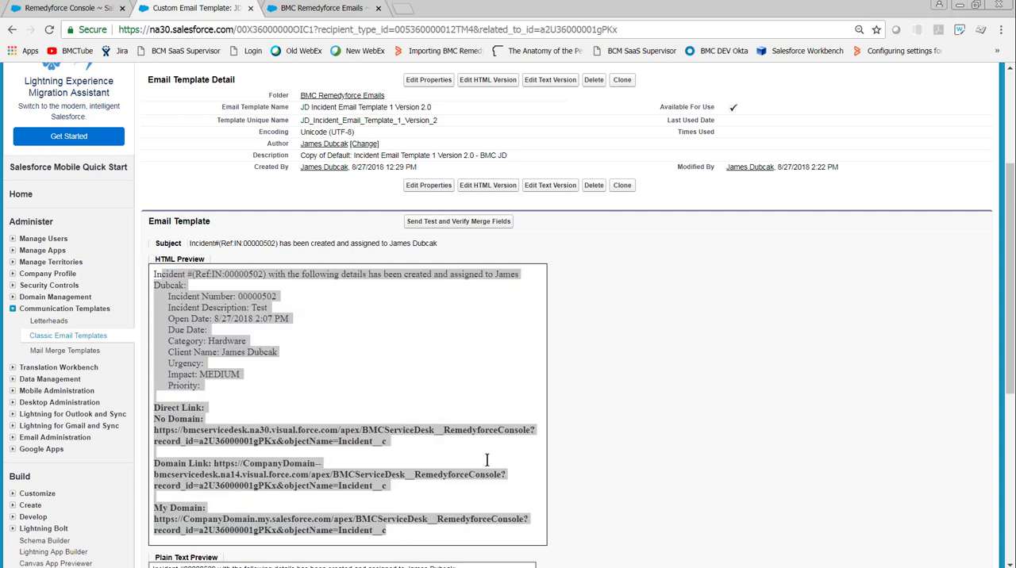
mouse_move(628, 343)
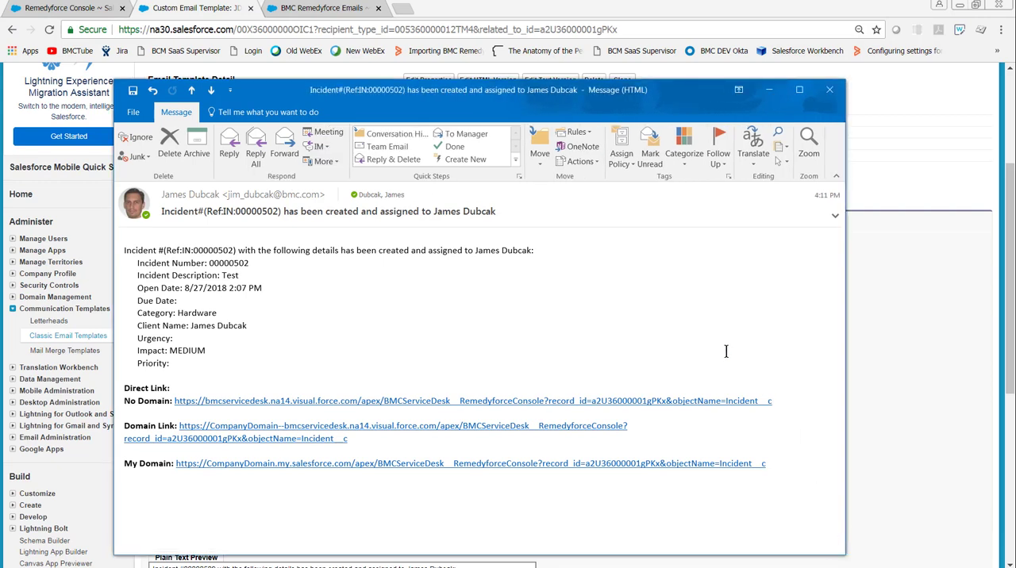
mouse_move(125, 400)
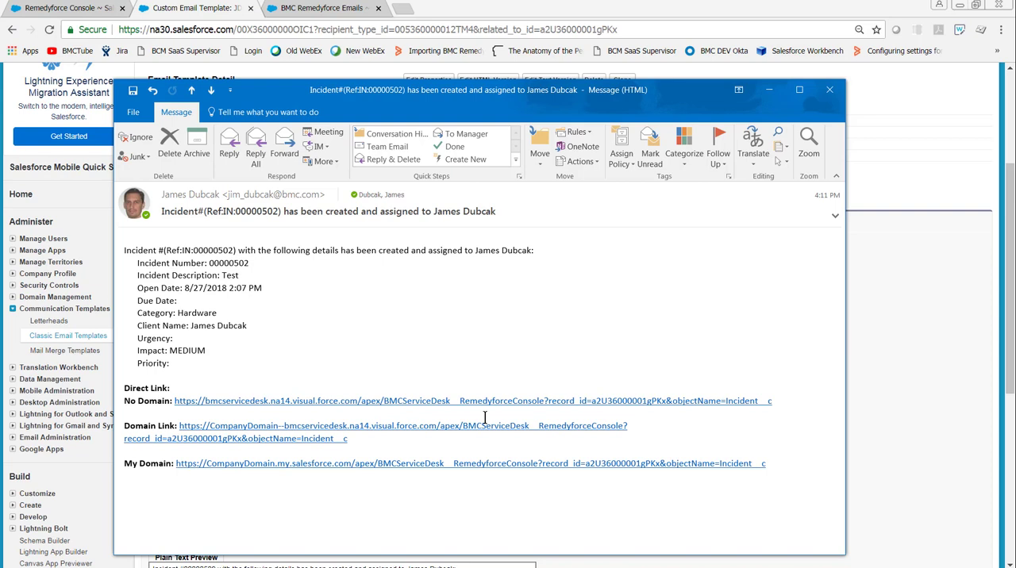
mouse_move(533, 426)
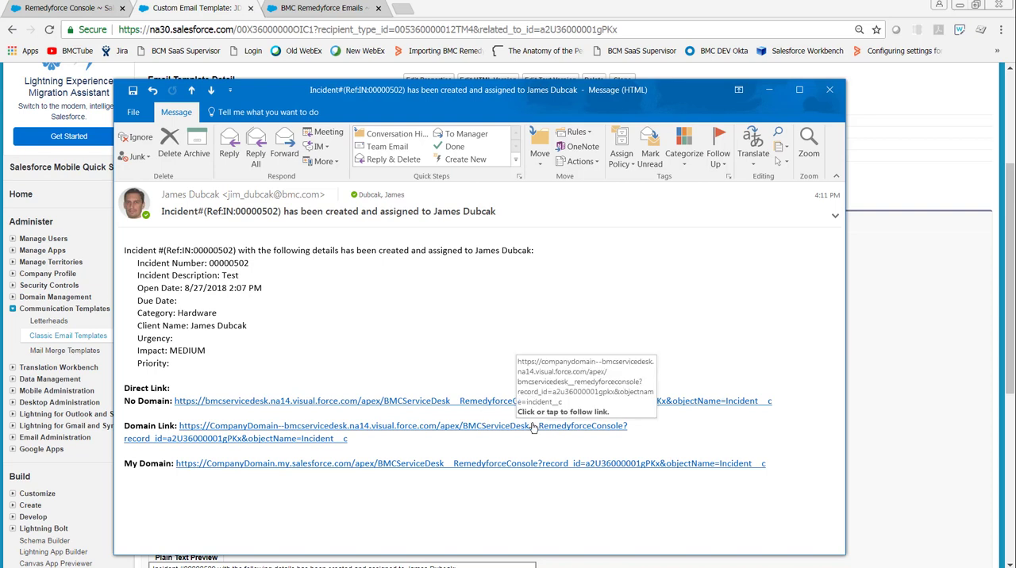
mouse_move(234, 401)
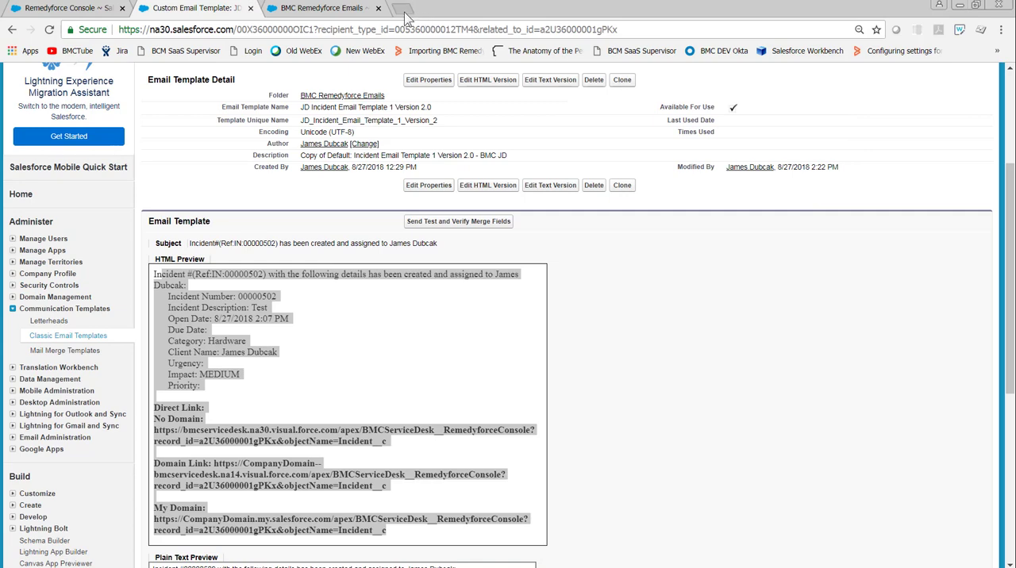
left_click(445, 8)
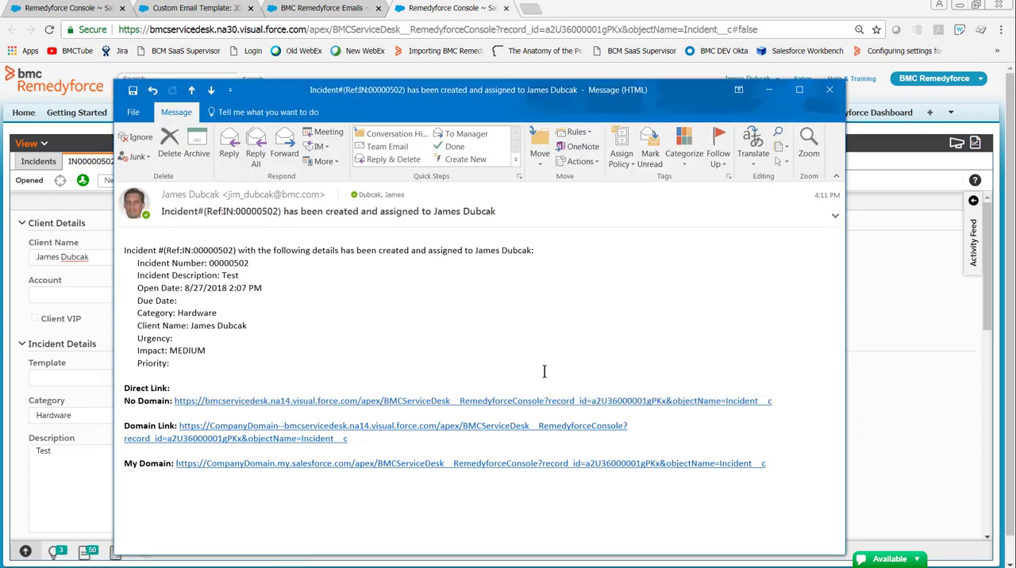
mouse_move(540, 401)
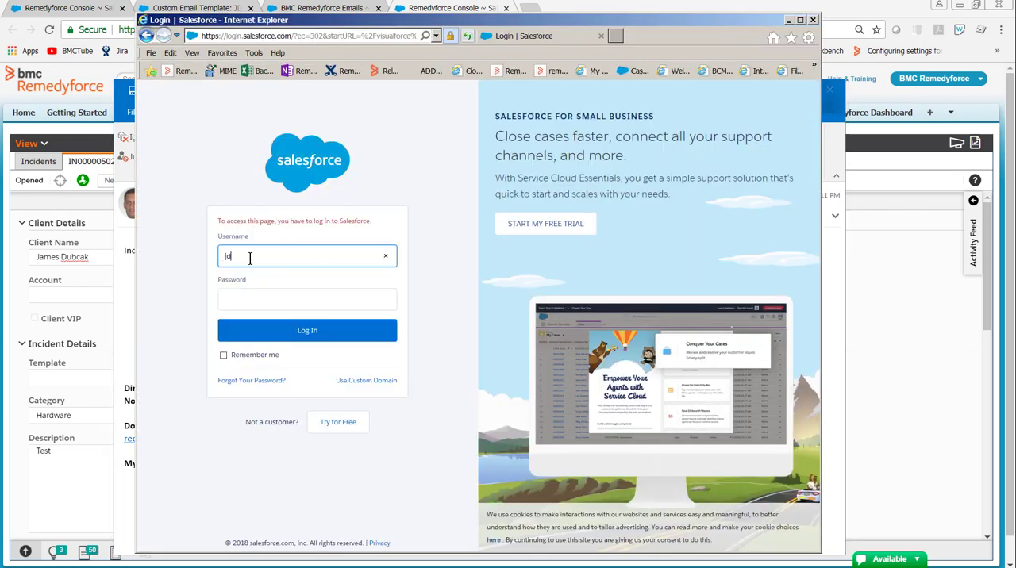
Step: Log in to Salesforce in Internet Explorer and follow the email's No Domain link to incident 00000502
left_click(307, 330)
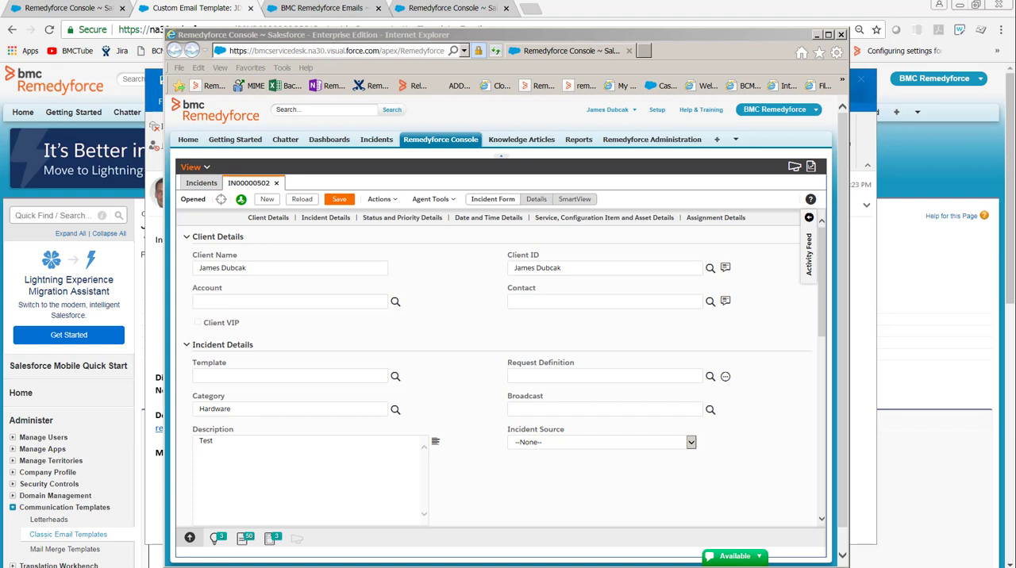
mouse_move(246, 259)
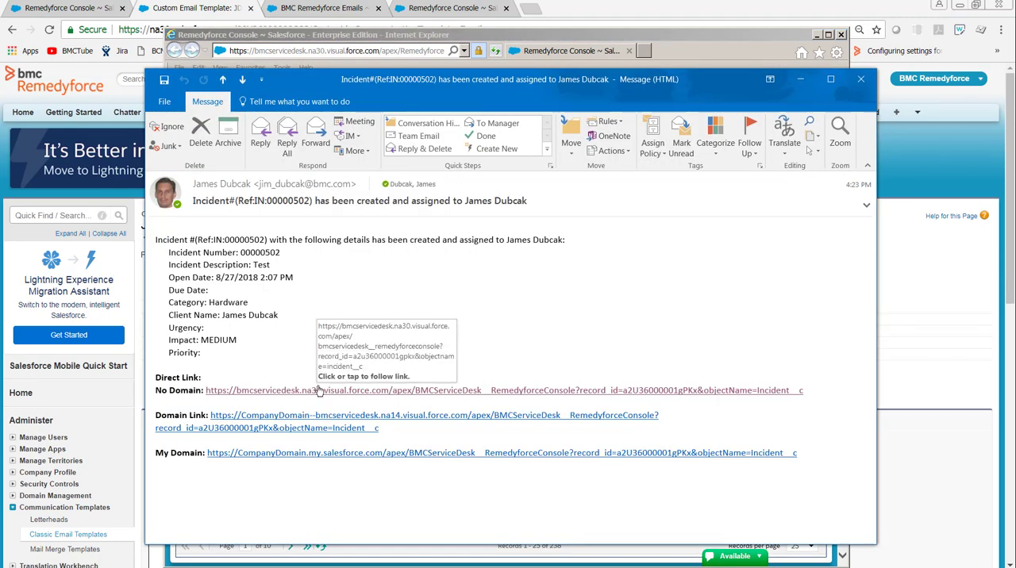
left_click(344, 390)
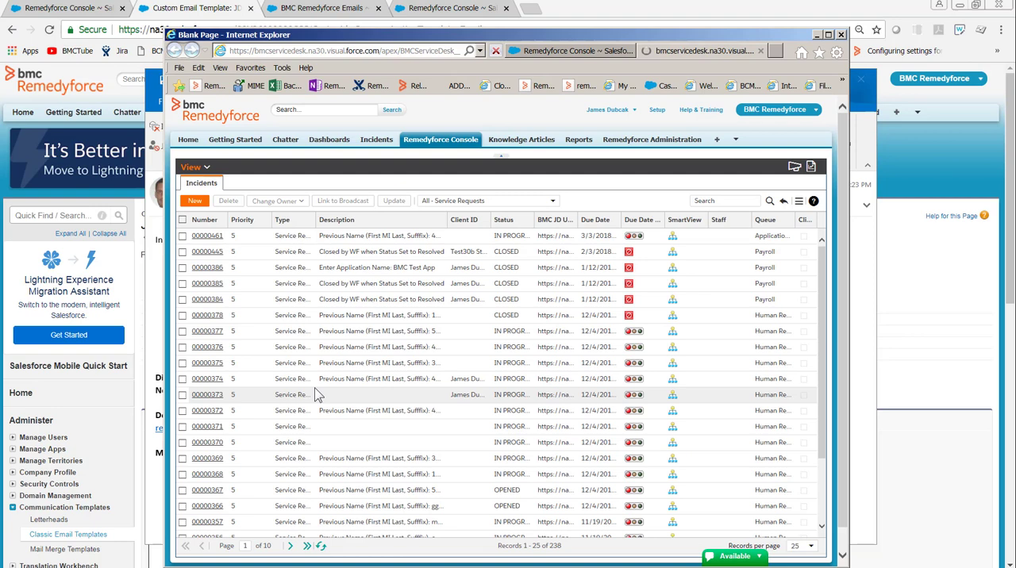